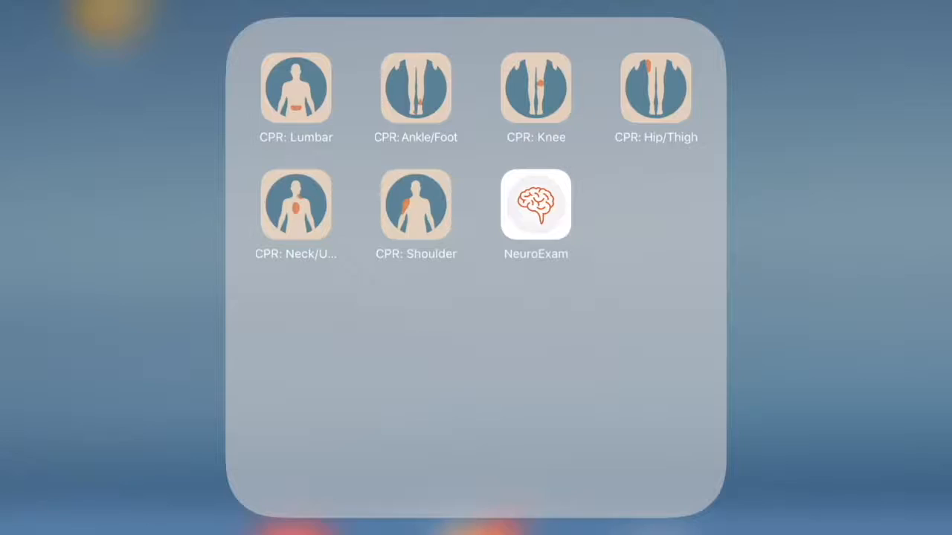
- Launch NeuroExam and browse its Choose a Topic list down to Balance
{"action": "left_click", "coordinate": [535, 206]}
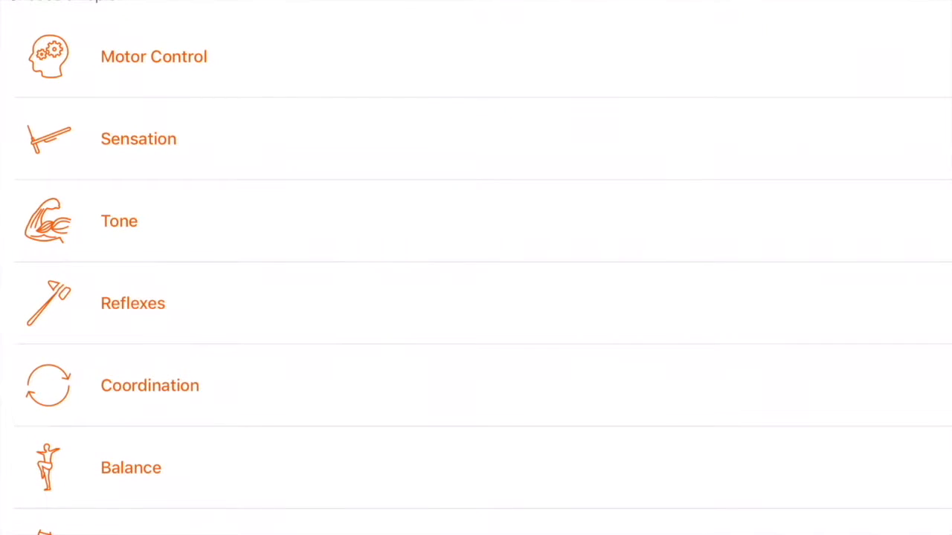
{"action": "scroll", "scroll_direction": "down", "scroll_amount": 3}
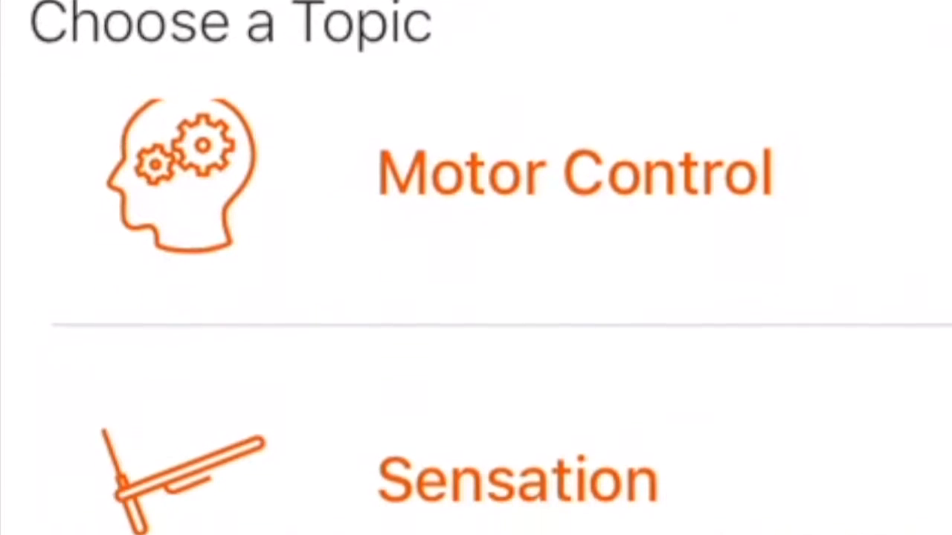
{"action": "scroll", "scroll_direction": "down", "scroll_amount": 3}
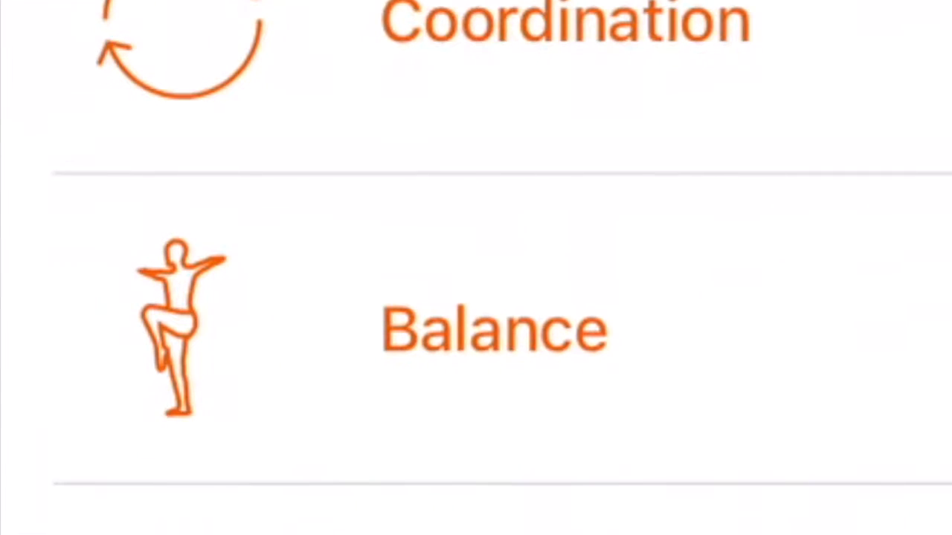
- Browse the Balance test list from General balance grades, then move on to the STREAM motor items
{"action": "left_click", "coordinate": [494, 330]}
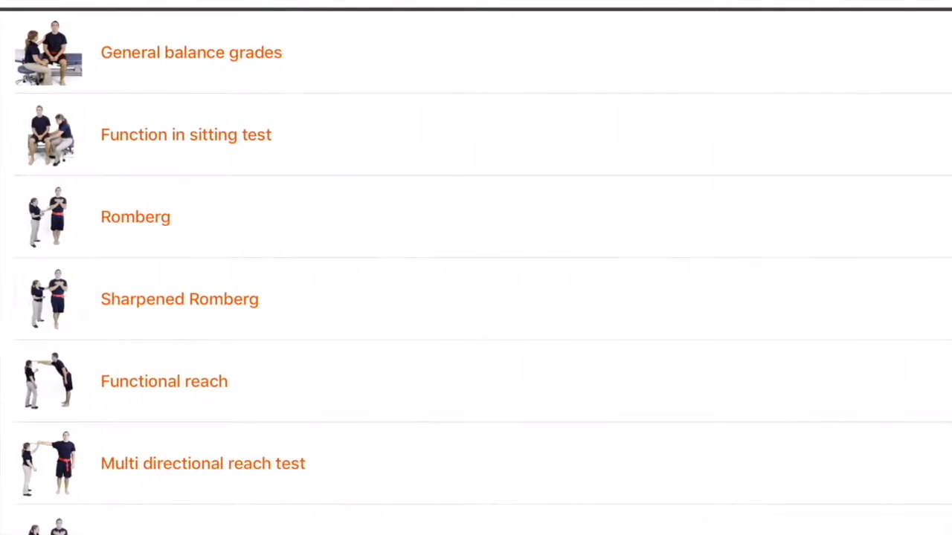
{"action": "scroll", "scroll_direction": "down", "scroll_amount": 3}
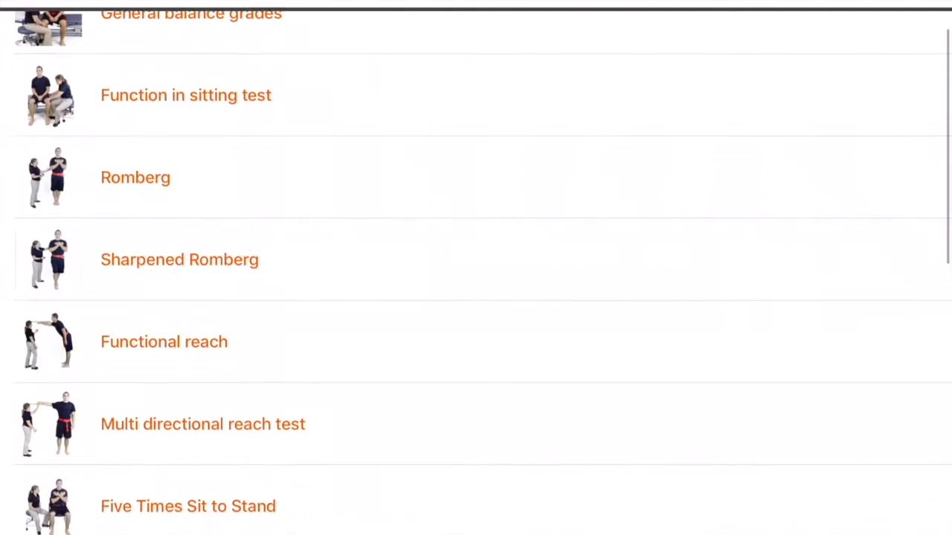
{"action": "left_click", "coordinate": [186, 95]}
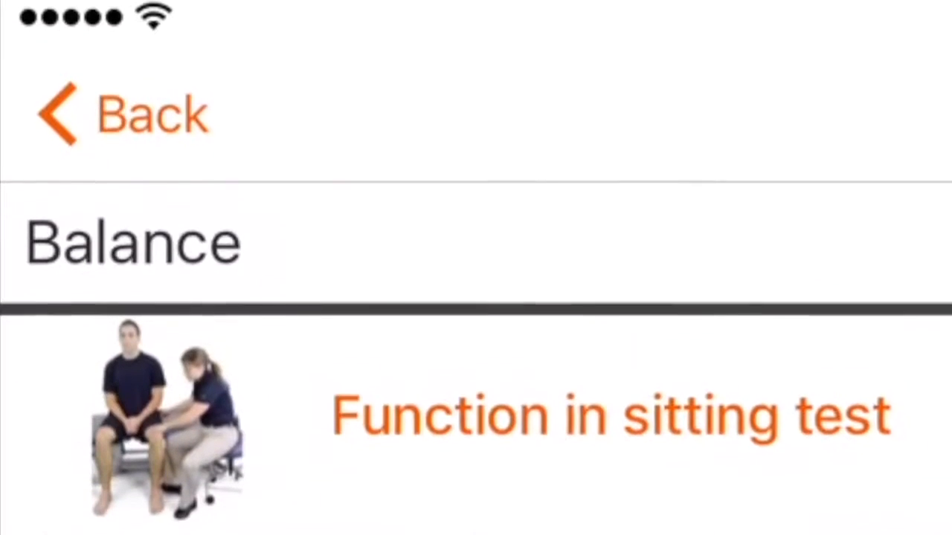
{"action": "scroll", "scroll_direction": "down", "scroll_amount": 3}
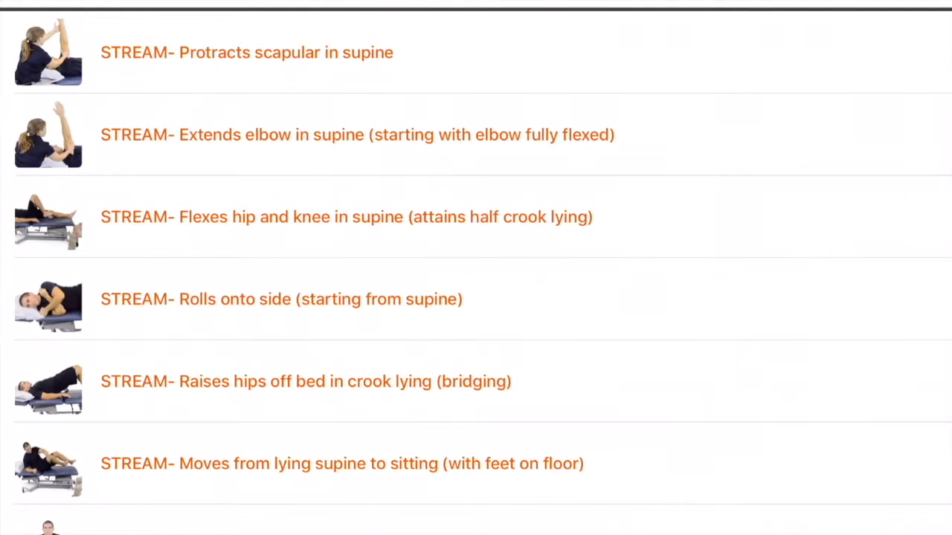
- Scroll the STREAM list down to the shoulder shrug and arm elevation items
{"action": "scroll", "scroll_direction": "down", "scroll_amount": 3}
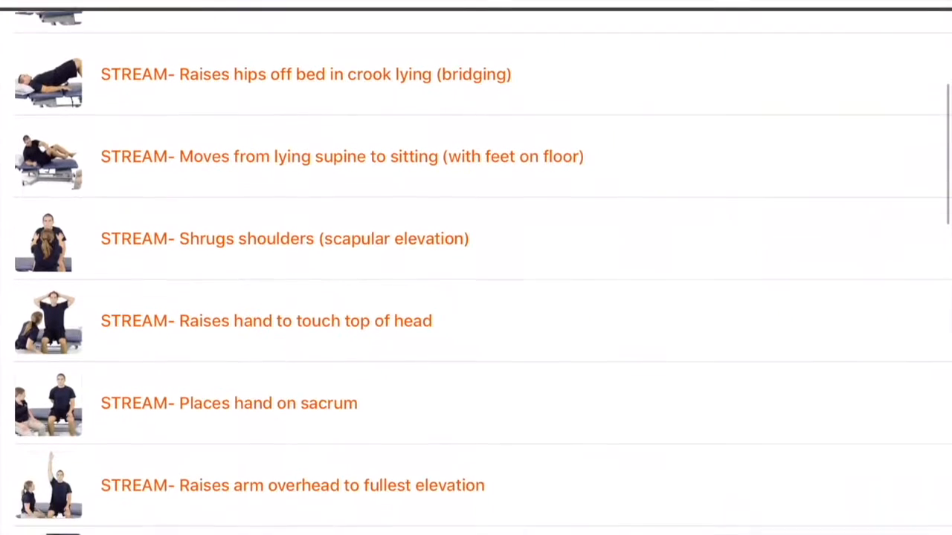
{"action": "scroll", "scroll_direction": "down", "scroll_amount": 3}
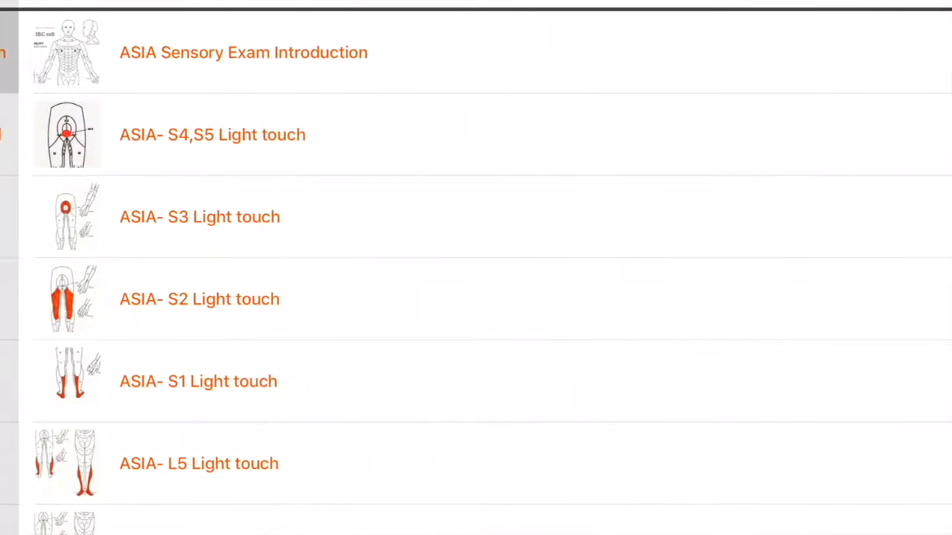
- Scroll through the ASIA sensory light touch tests from S4-S5 toward L5
{"action": "scroll", "scroll_direction": "down", "scroll_amount": 3}
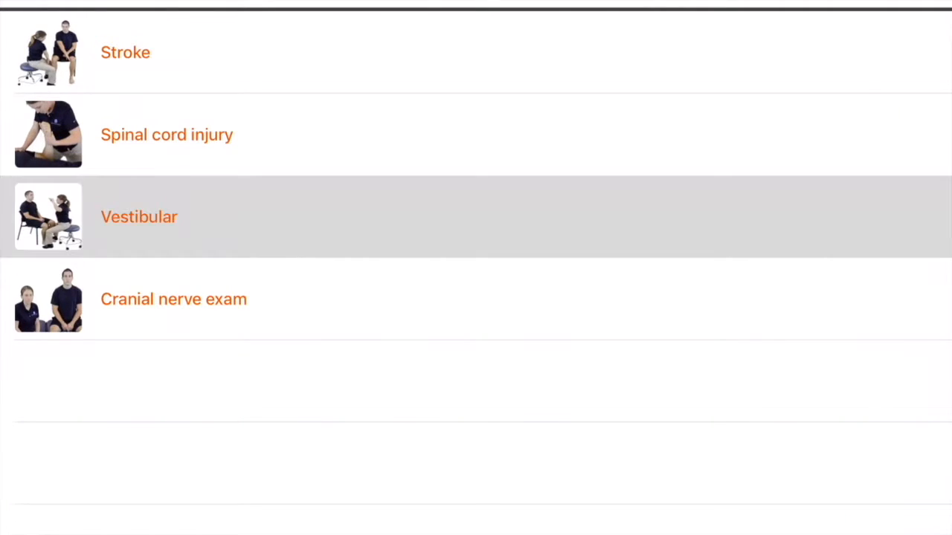
- Show the Vestibular tests, from Oculomotor exam to Benign paroxysmal positional vertigo
{"action": "left_click", "coordinate": [140, 217]}
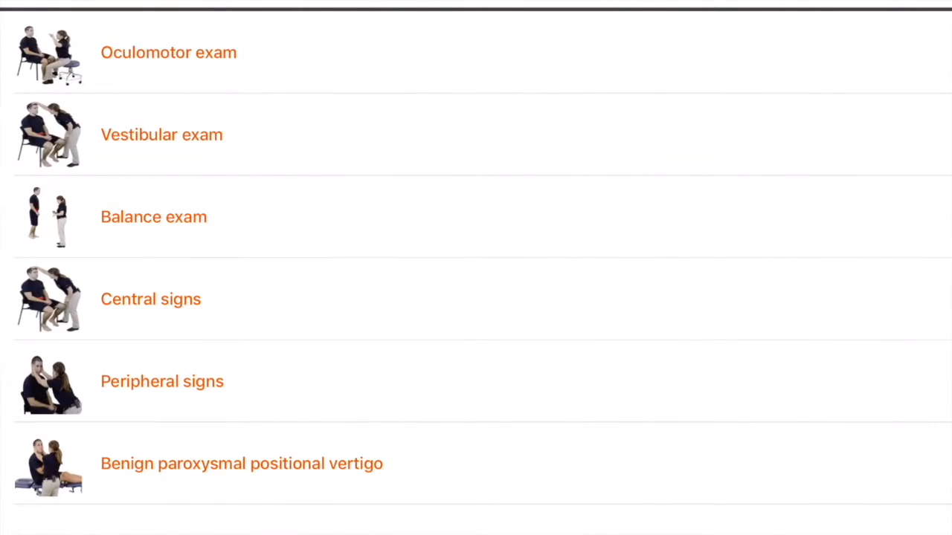